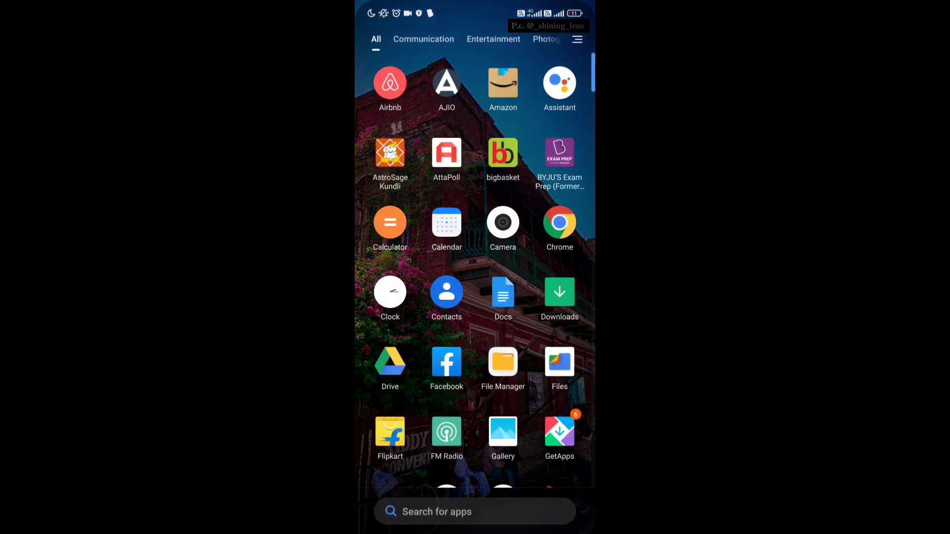
Search the app drawer for 'Se' and launch Settings from the results
text(In)
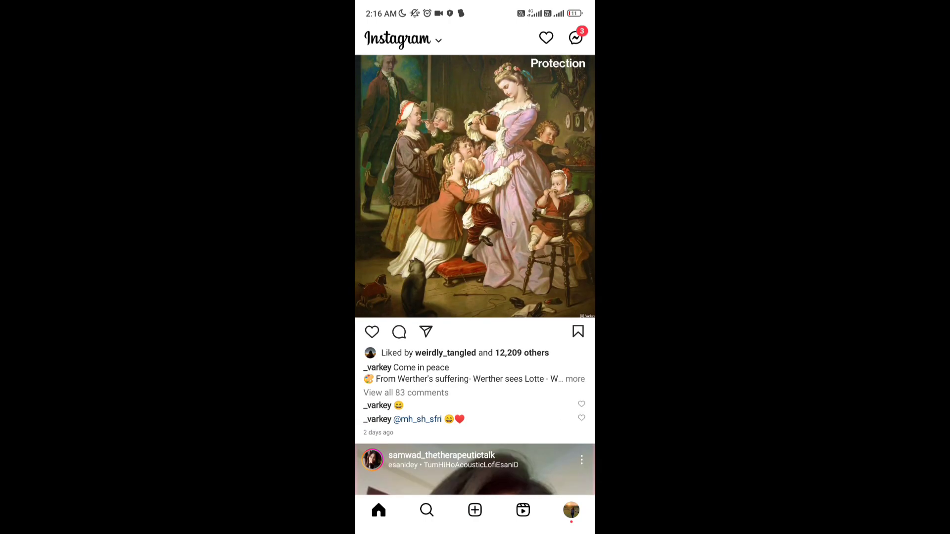
scroll(down, 3)
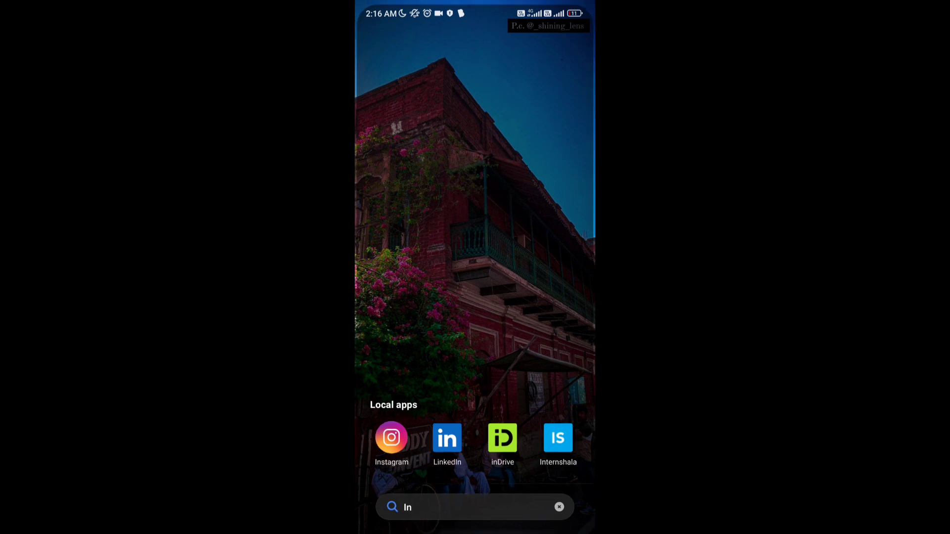
click(558, 507)
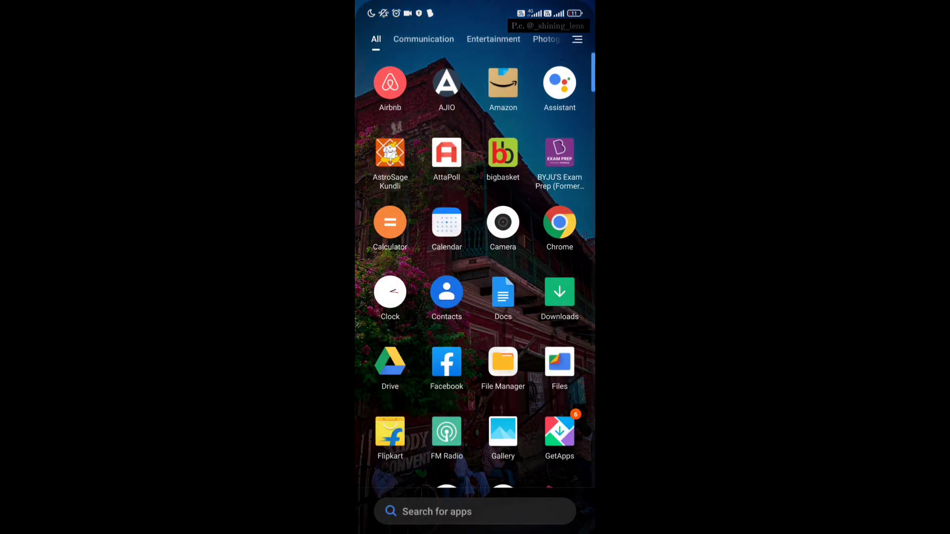
click(474, 511)
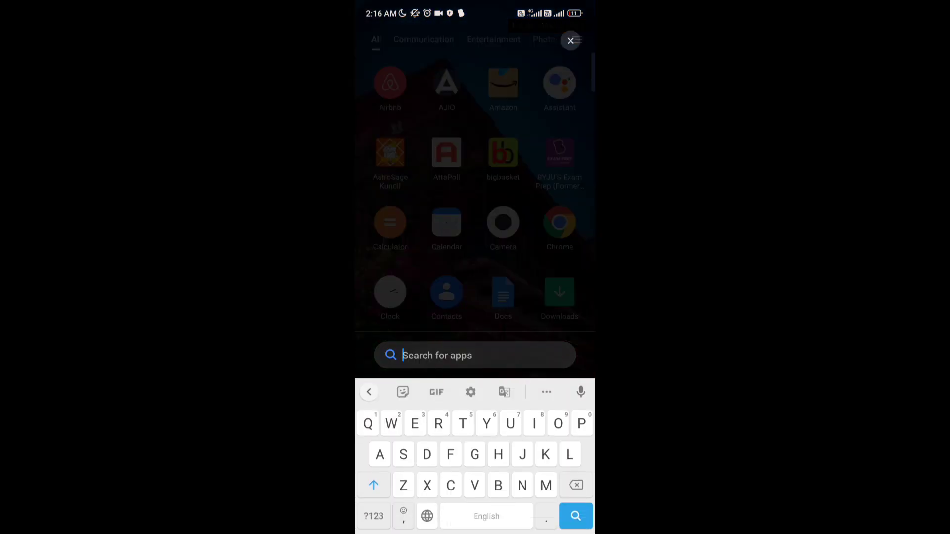
text(S)
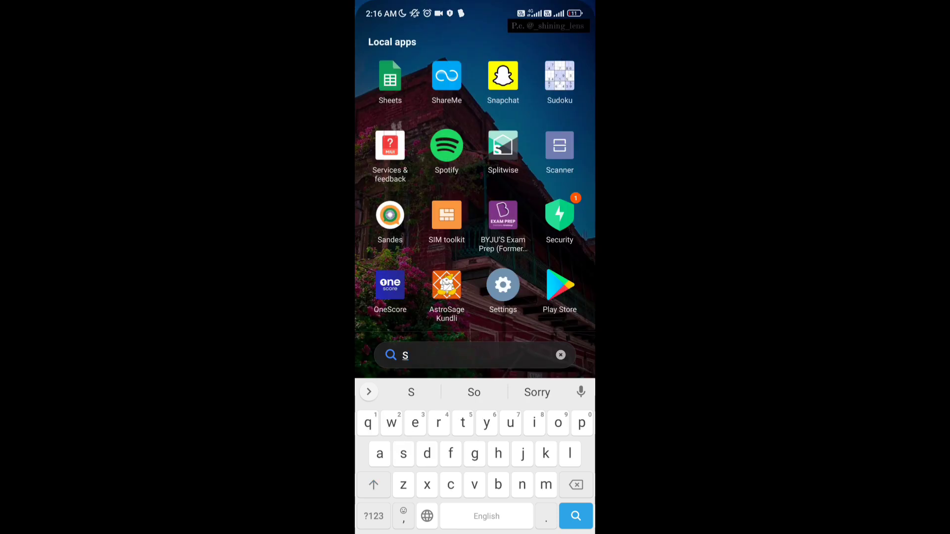
text(e)
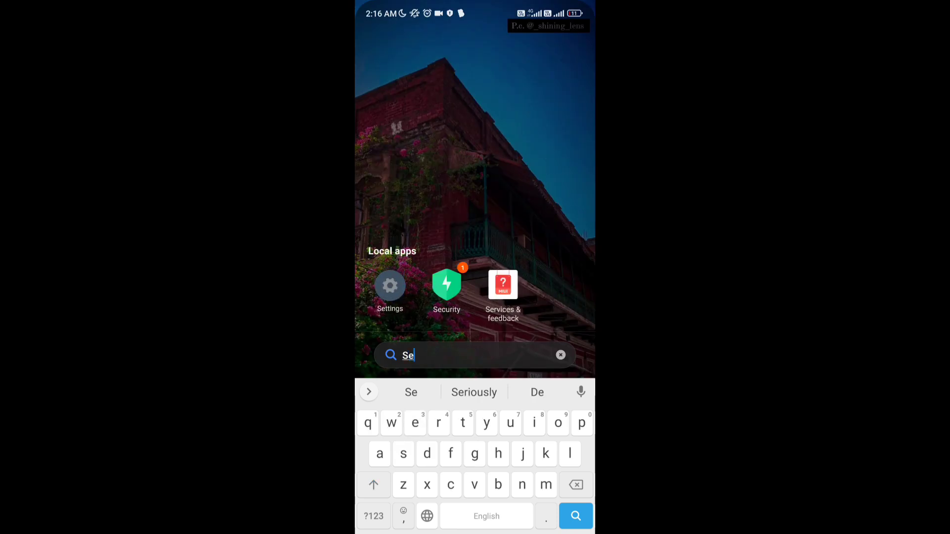
click(390, 285)
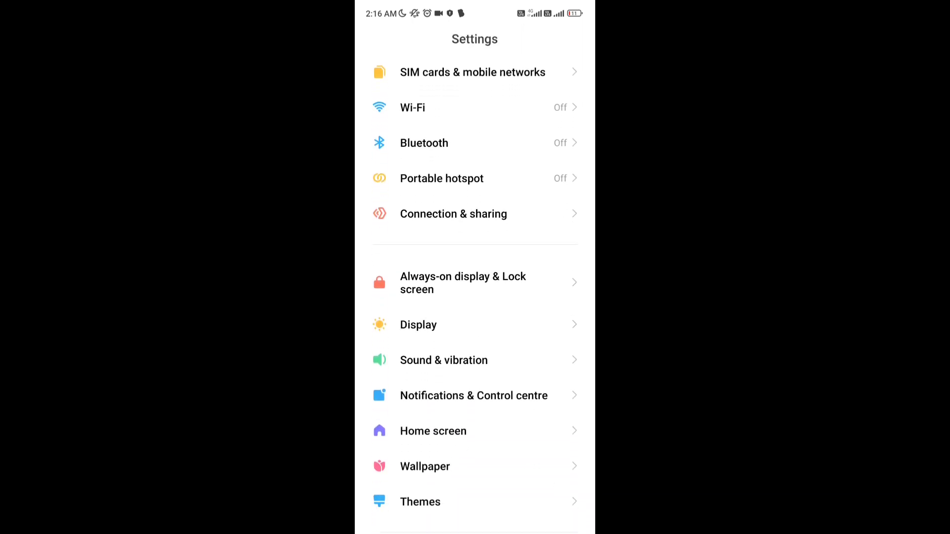
Navigate through Apps to the App lock list showing Instagram locked
scroll(down, 3)
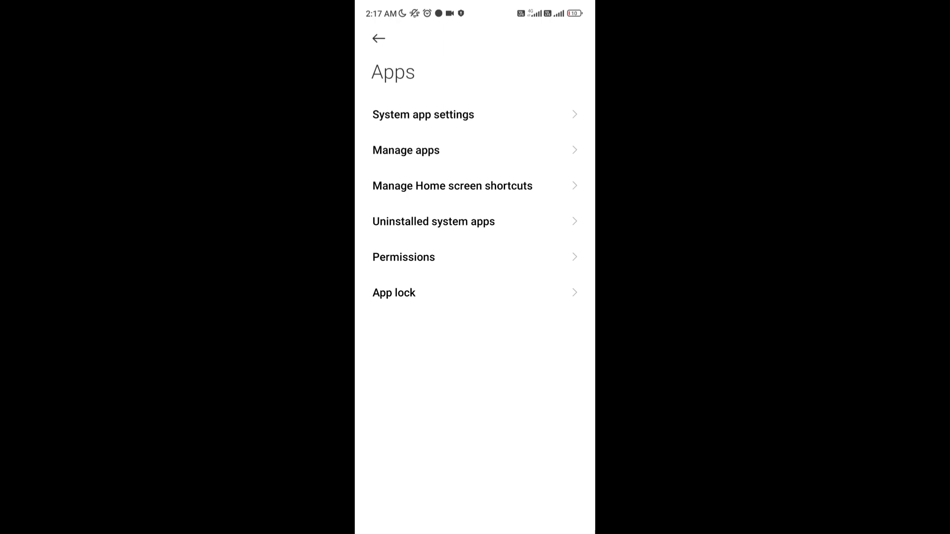
click(394, 293)
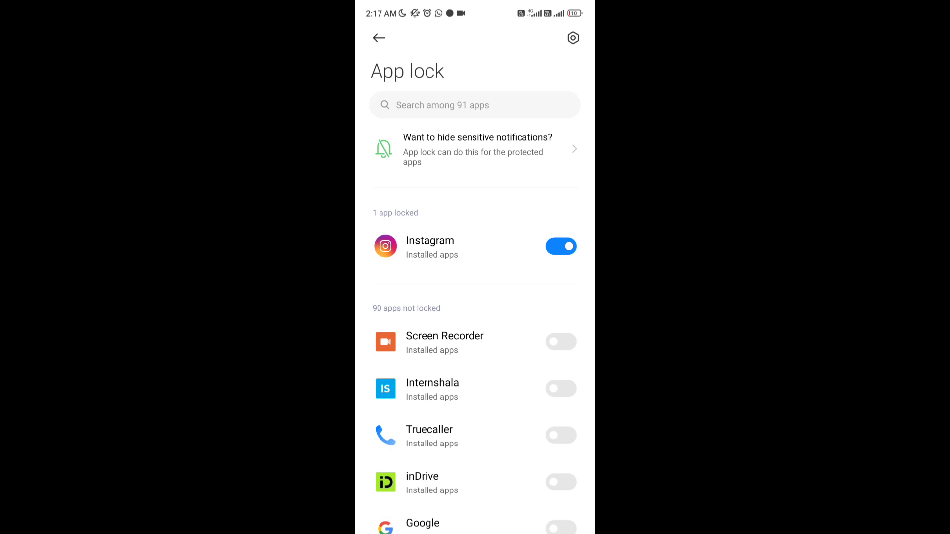
Toggle Instagram's lock off and back on, then return to the main Settings list
scroll(down, 3)
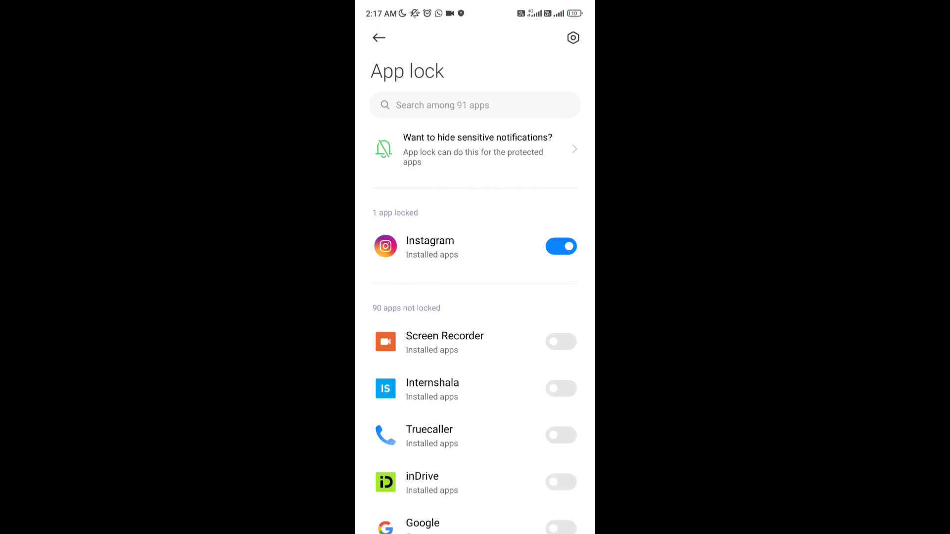
click(560, 246)
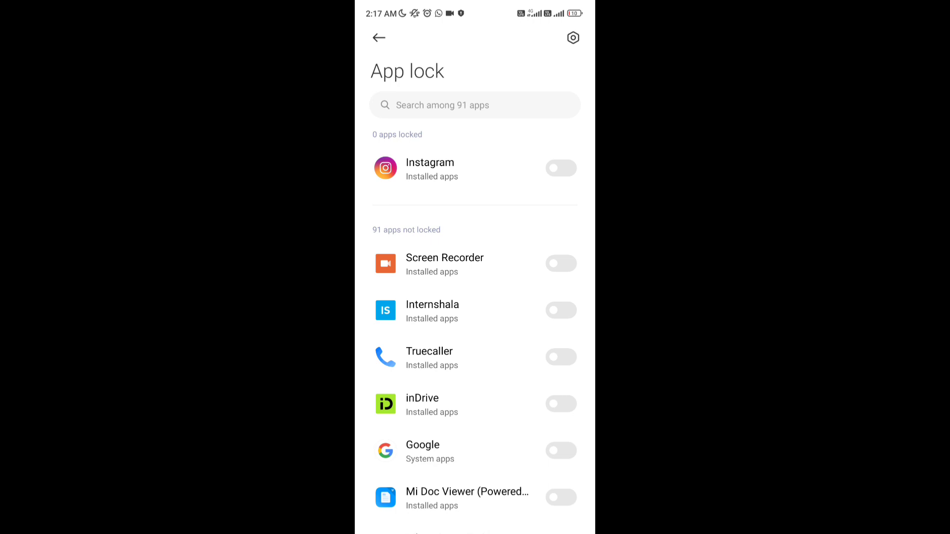
scroll(down, 3)
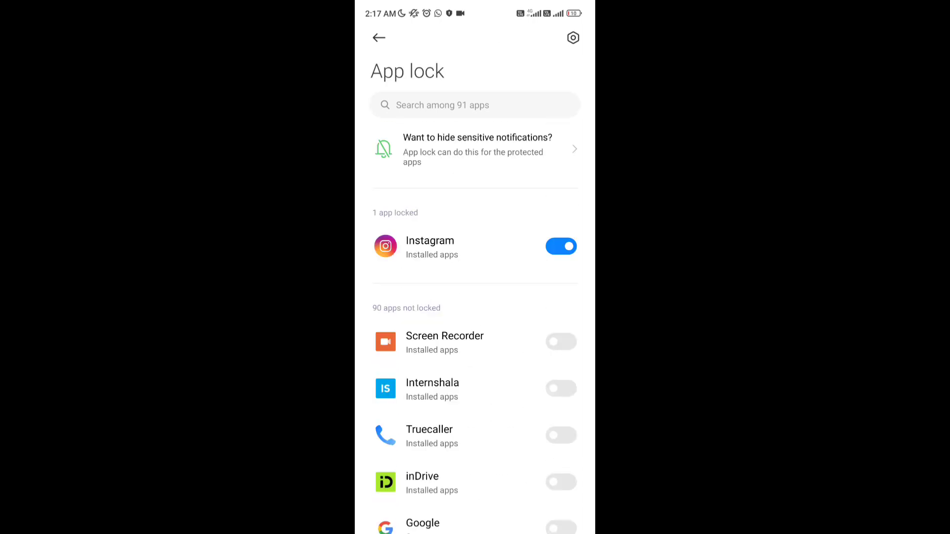
scroll(down, 3)
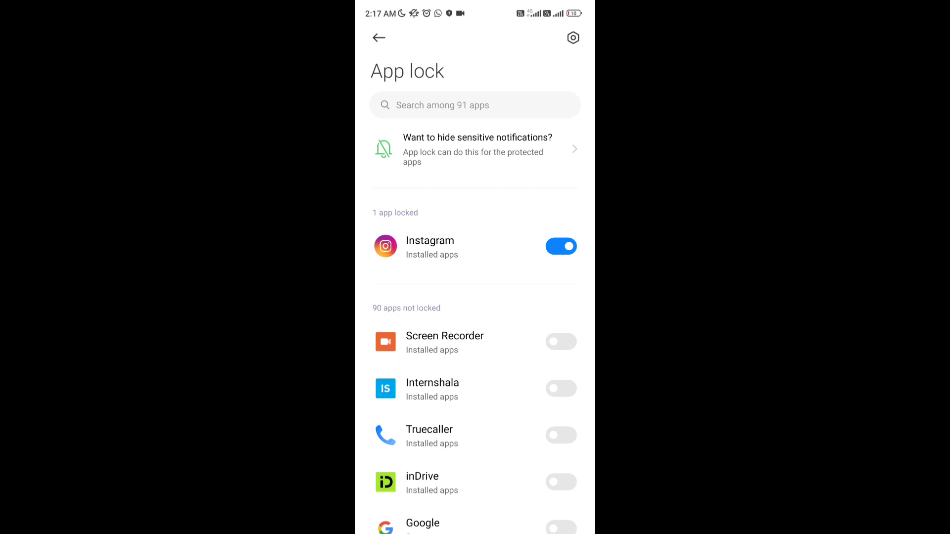
click(378, 37)
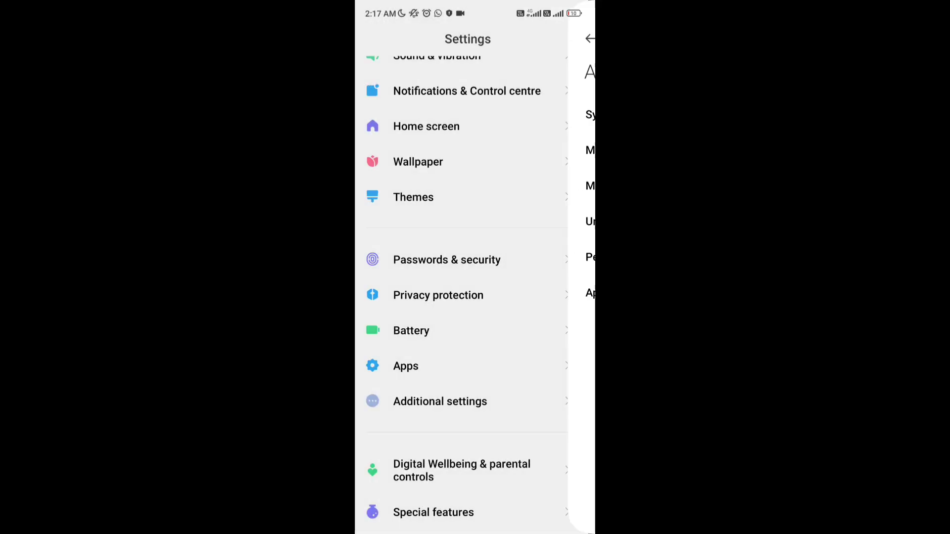
Launch Instagram from the launcher search and scroll its home feed after verification
key(Home)
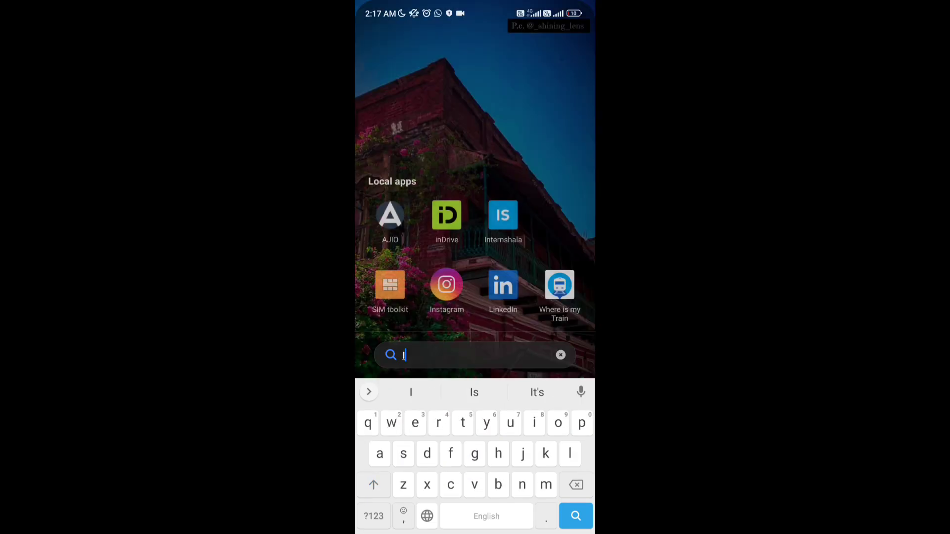
click(446, 284)
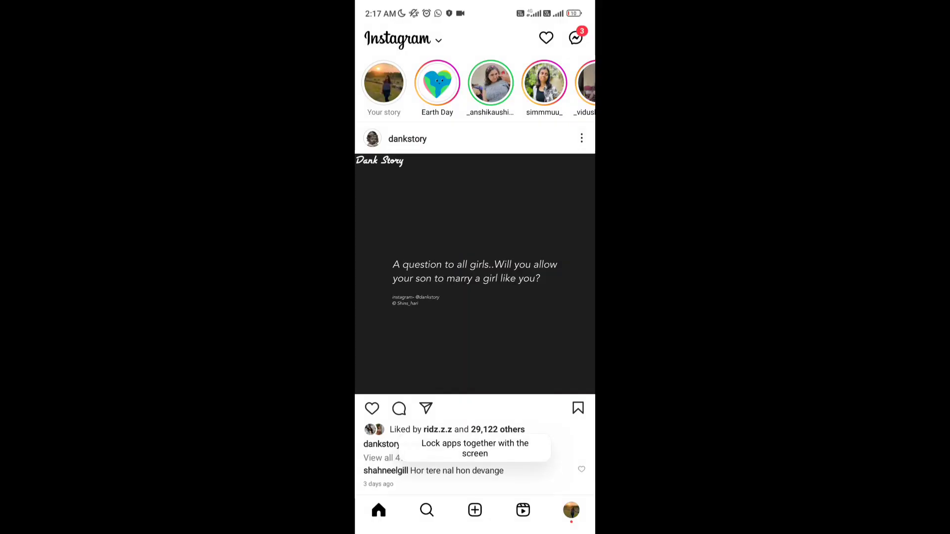
scroll(down, 3)
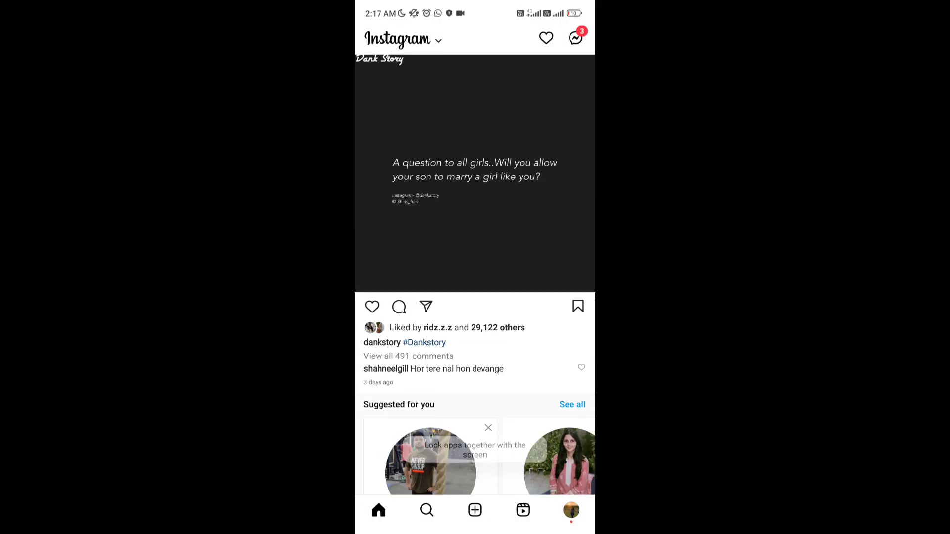